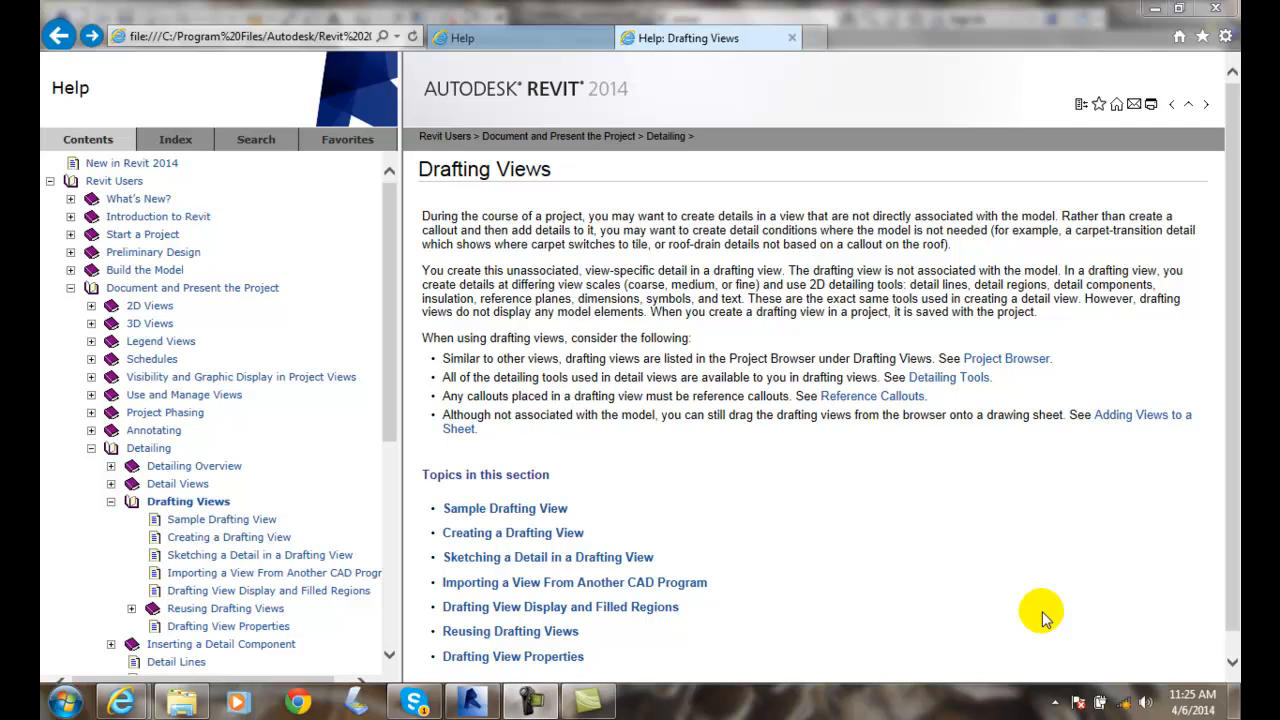
mouse_move(1010, 576)
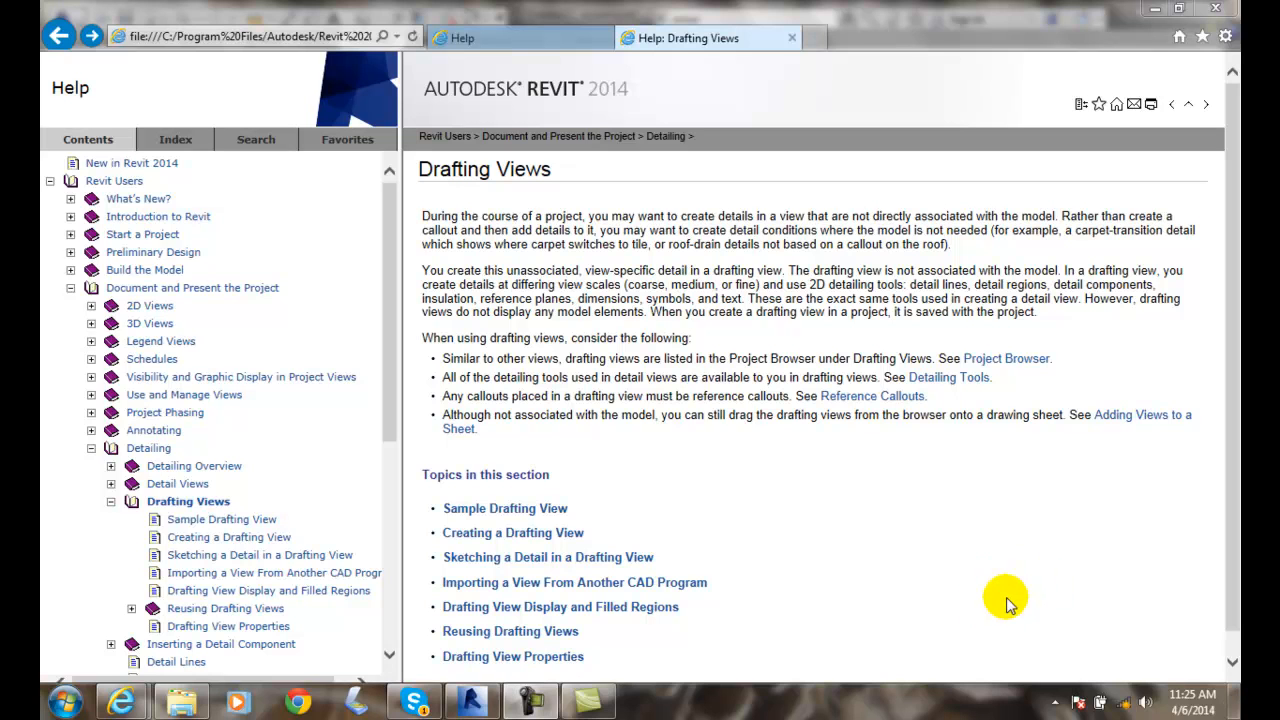
mouse_move(884, 532)
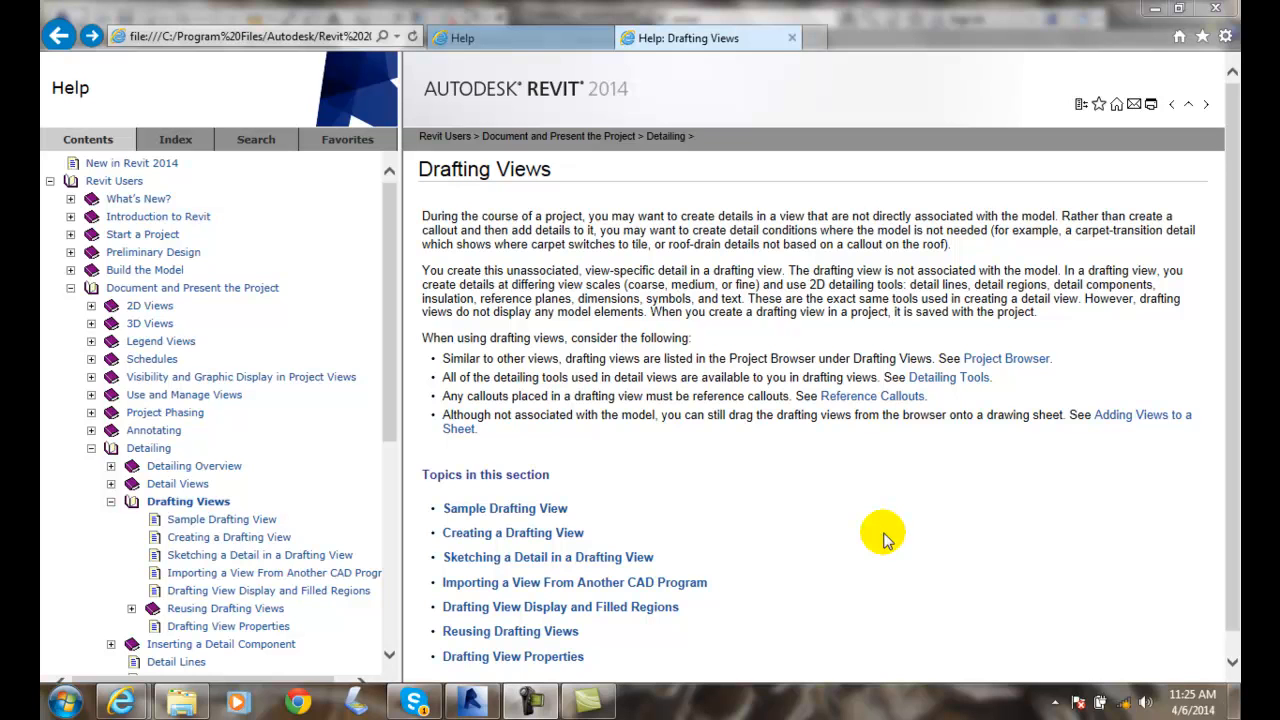
- Show the Sample Drafting View page and its wall-detail illustration down to the ledger-joist labels
left_click(504, 508)
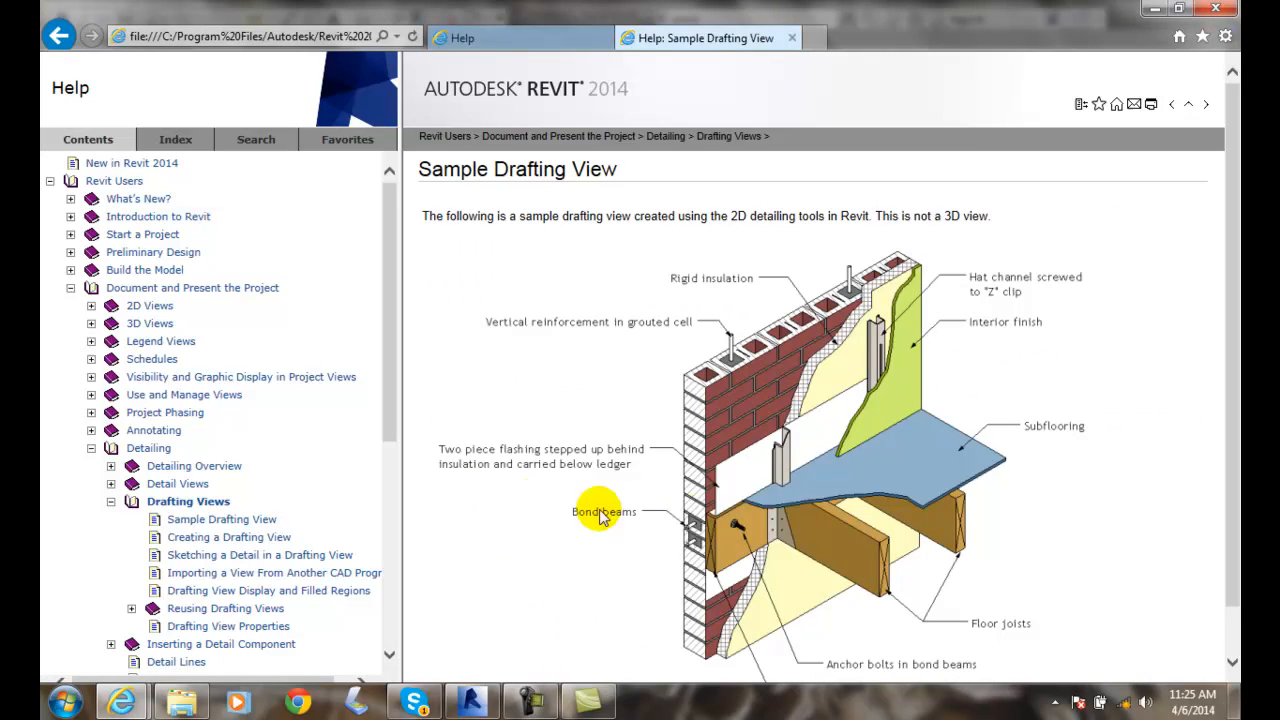
mouse_move(776, 492)
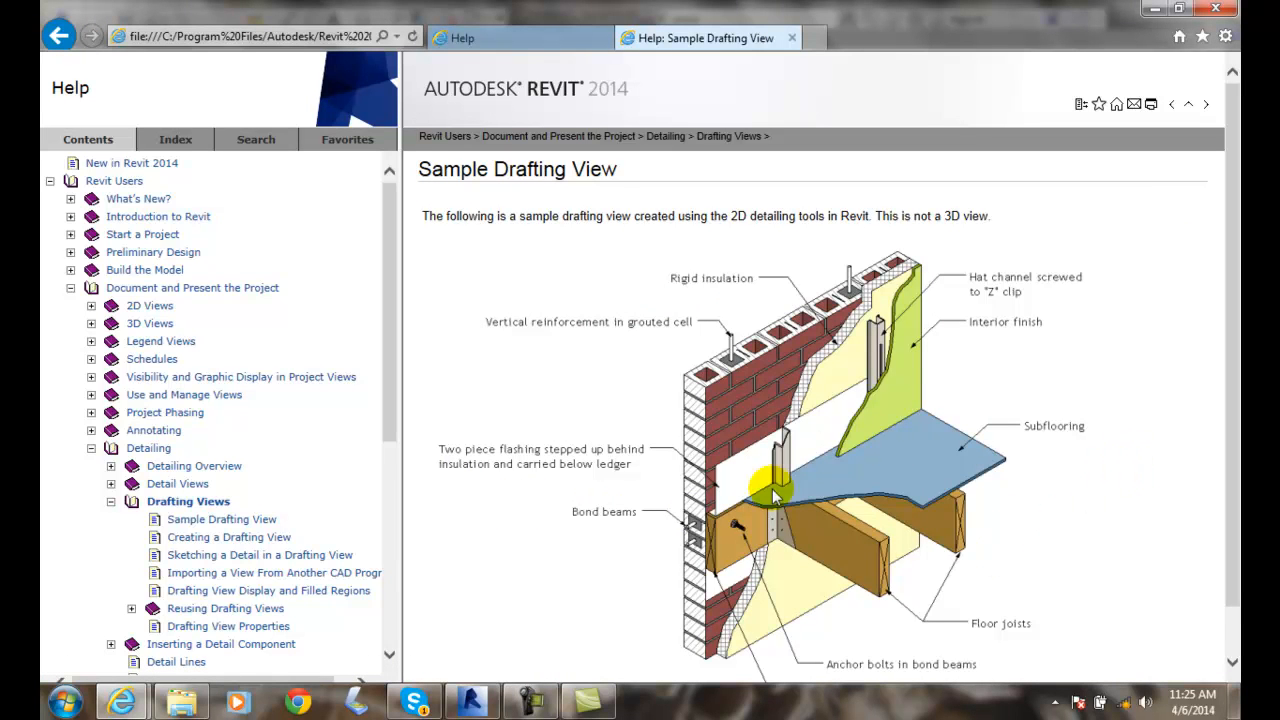
mouse_move(944, 504)
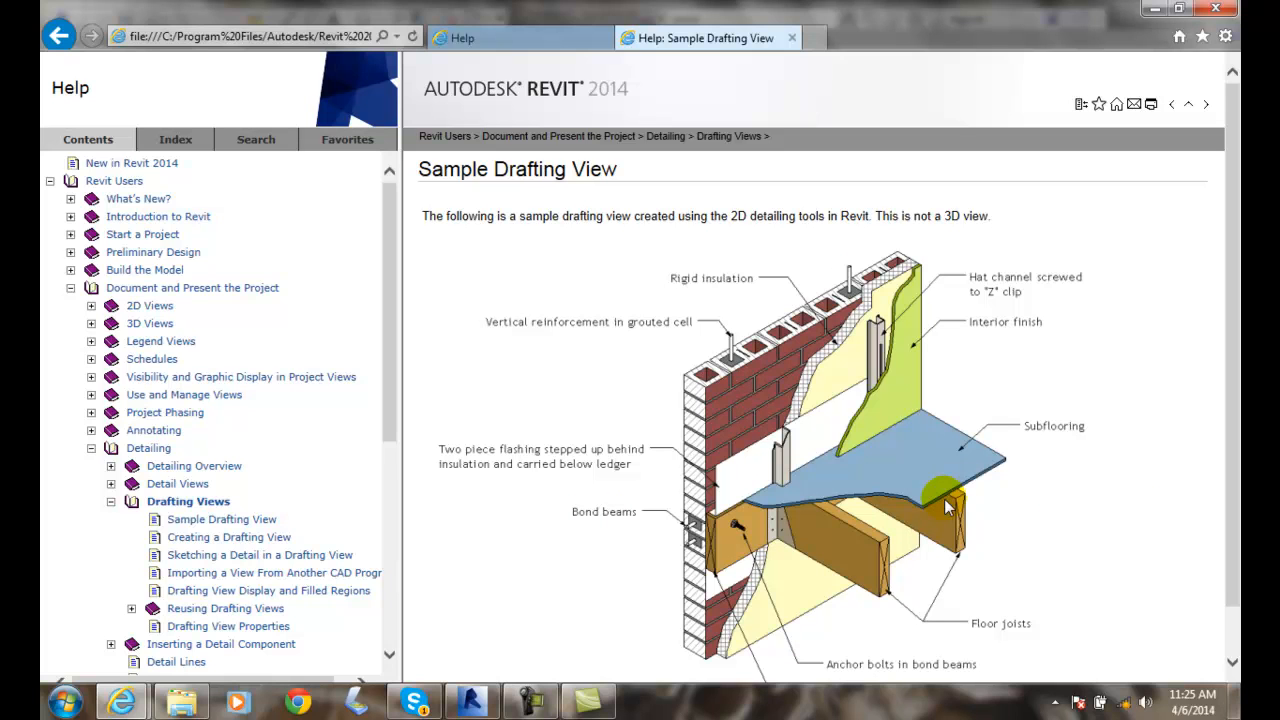
mouse_move(730, 424)
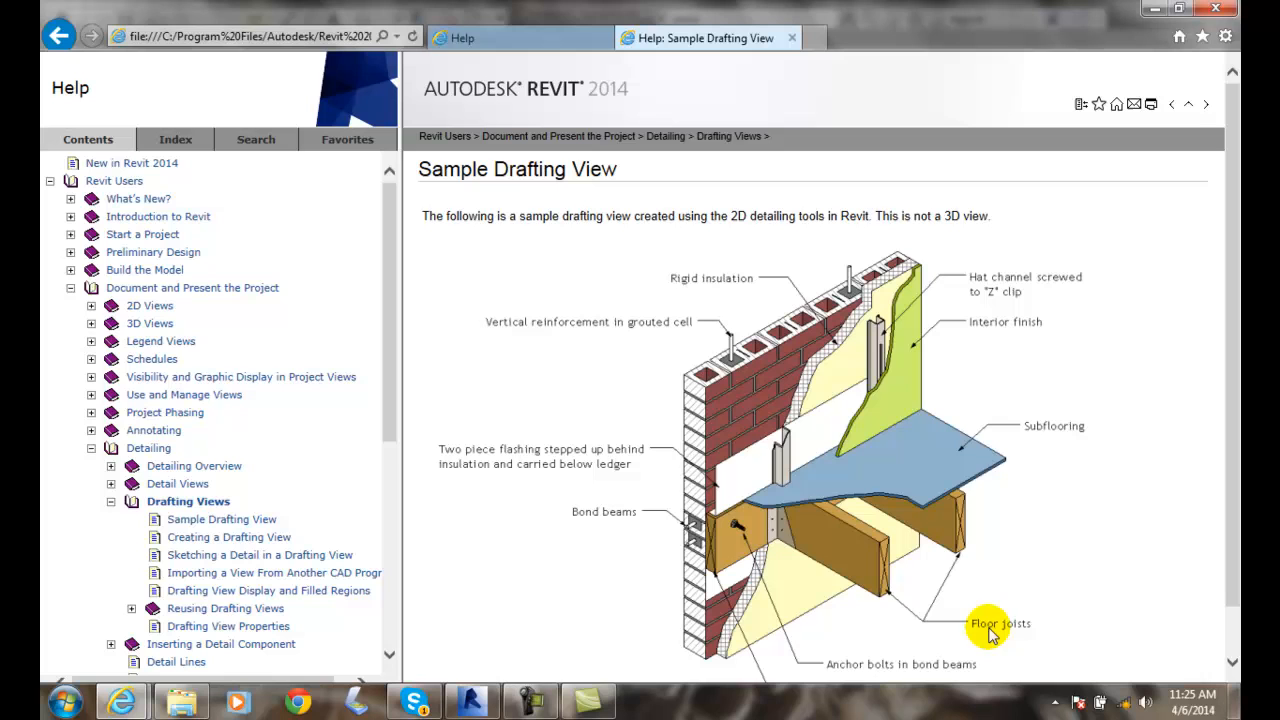
mouse_move(1144, 516)
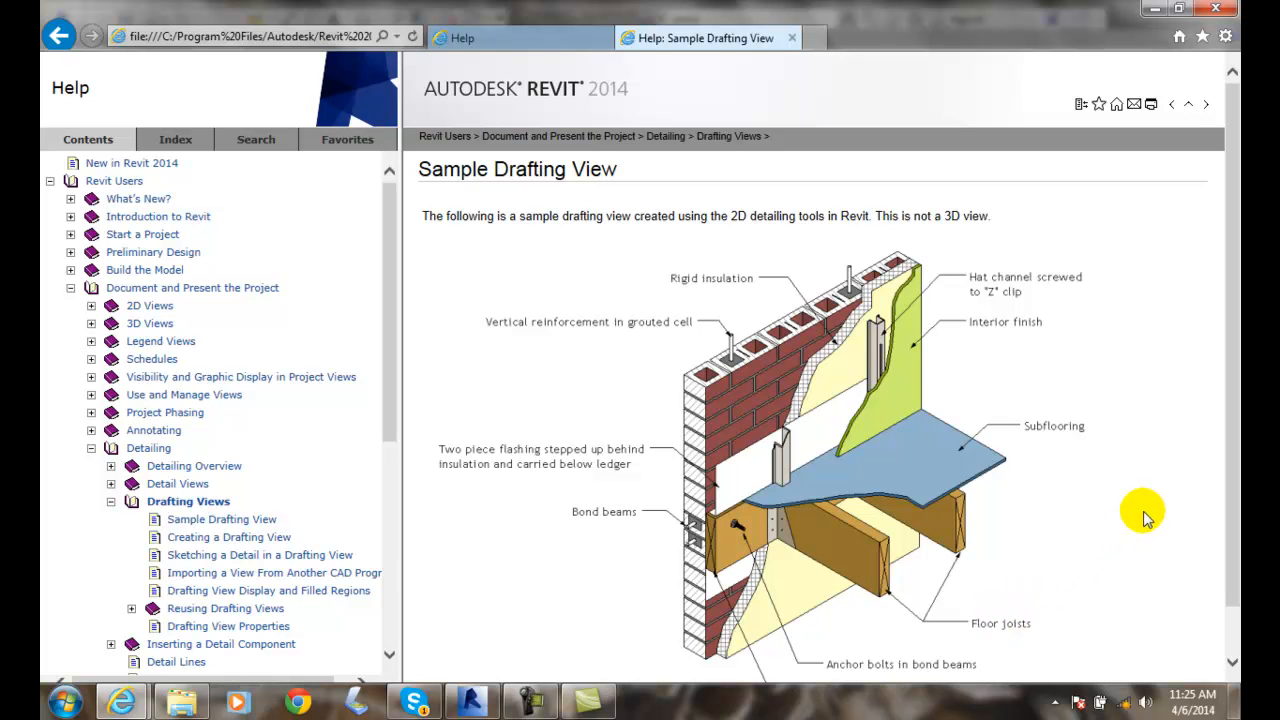
mouse_move(1124, 520)
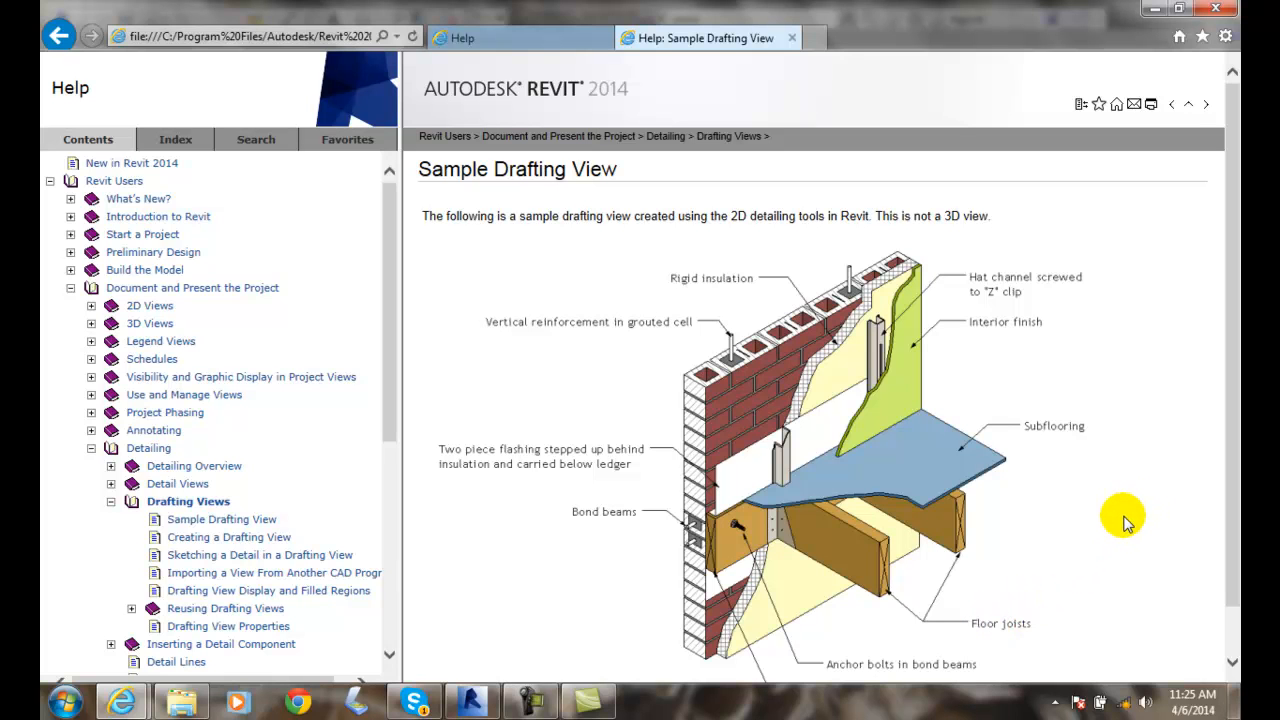
mouse_move(812, 560)
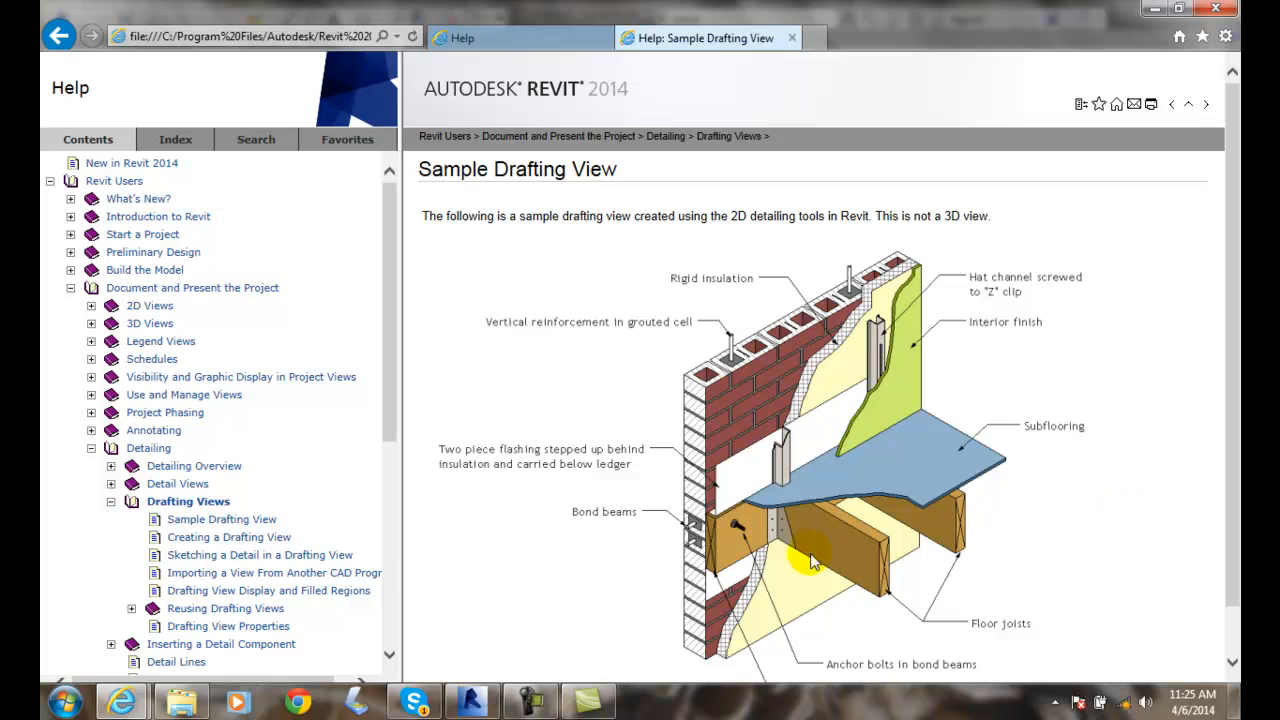
mouse_move(736, 550)
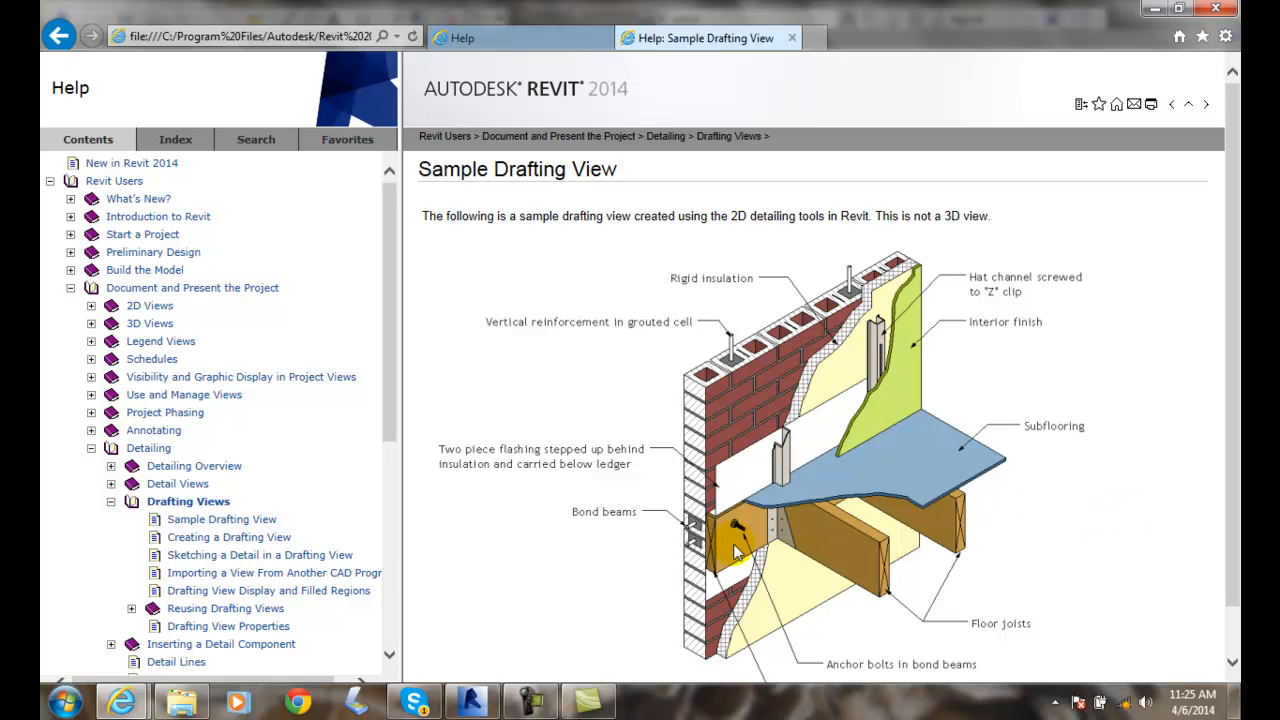
mouse_move(724, 556)
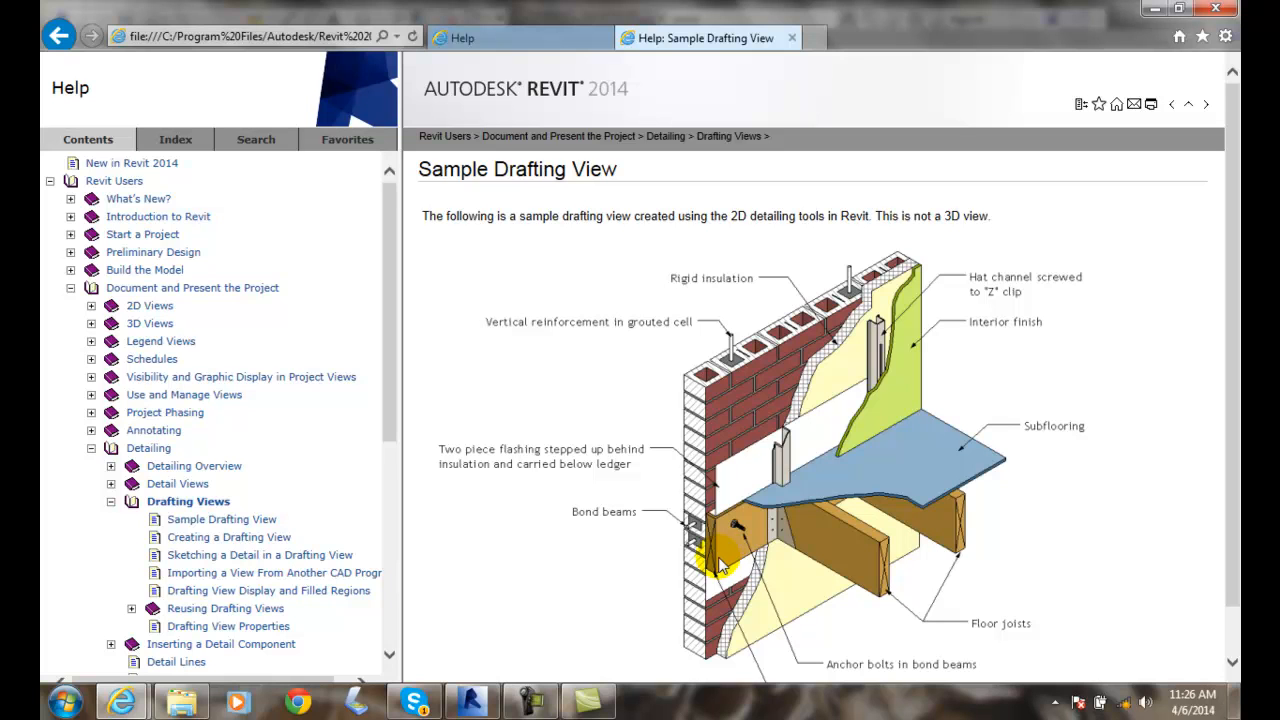
mouse_move(616, 432)
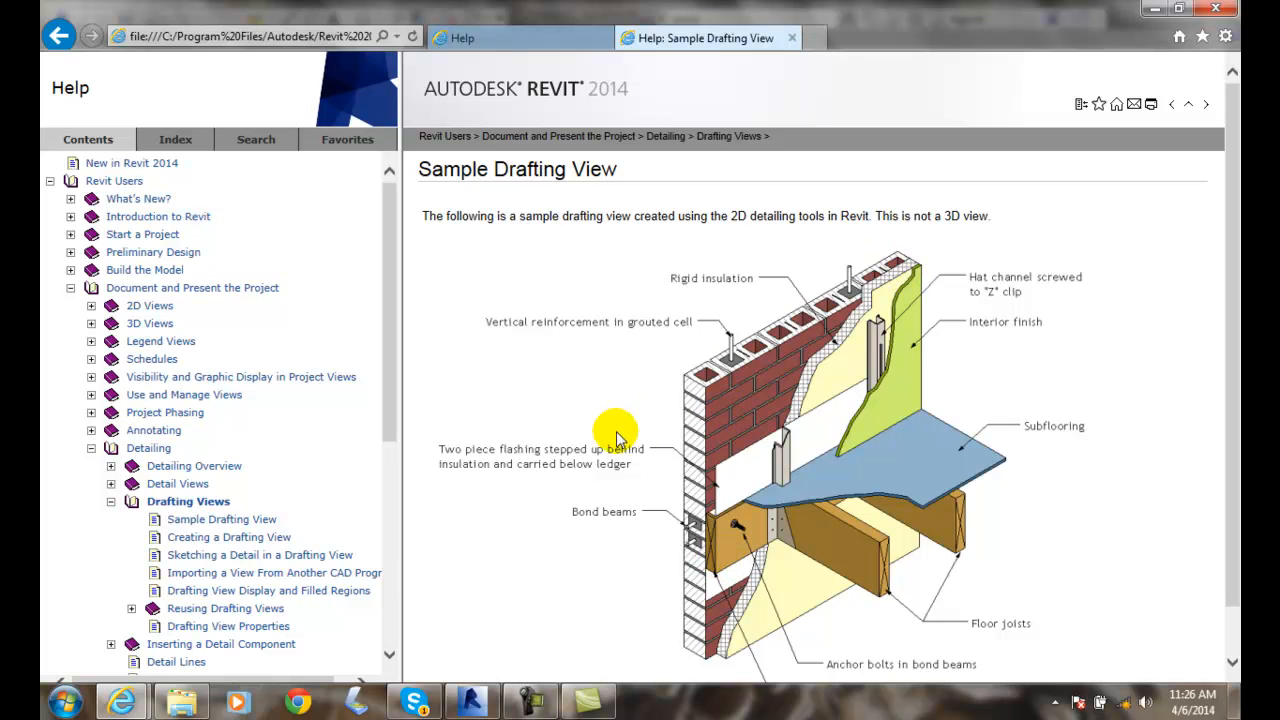
mouse_move(750, 504)
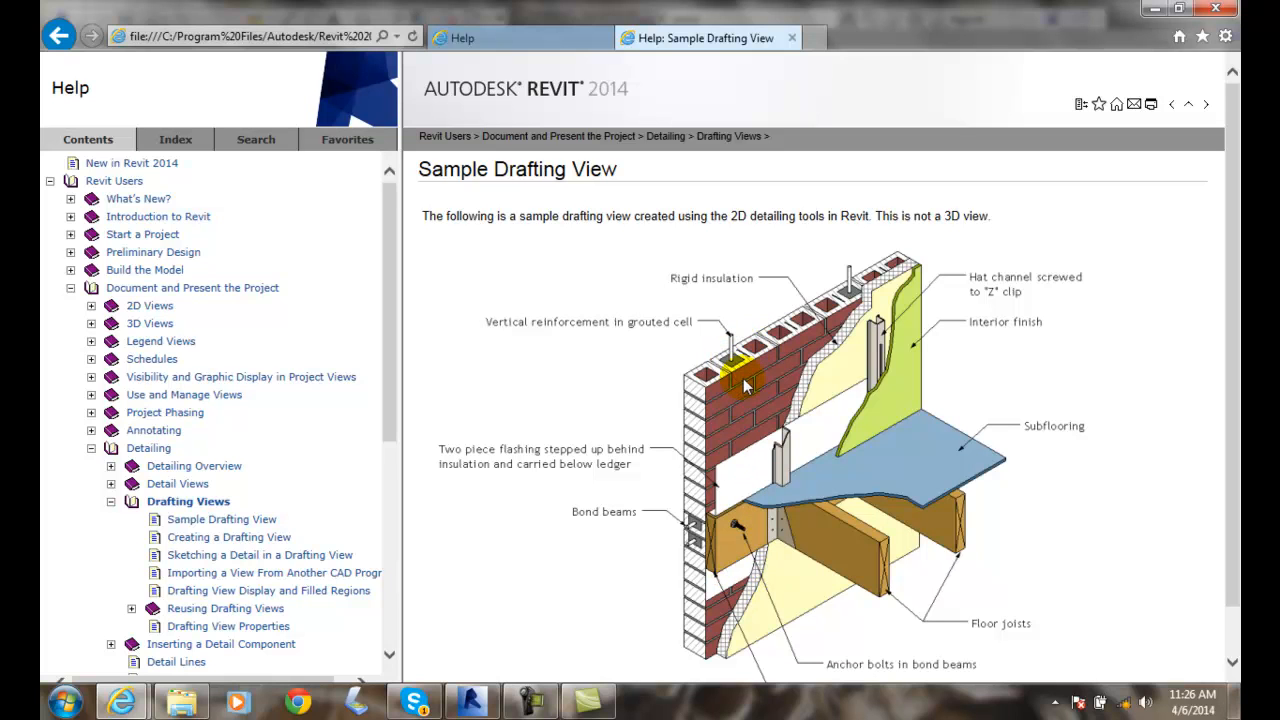
mouse_move(756, 510)
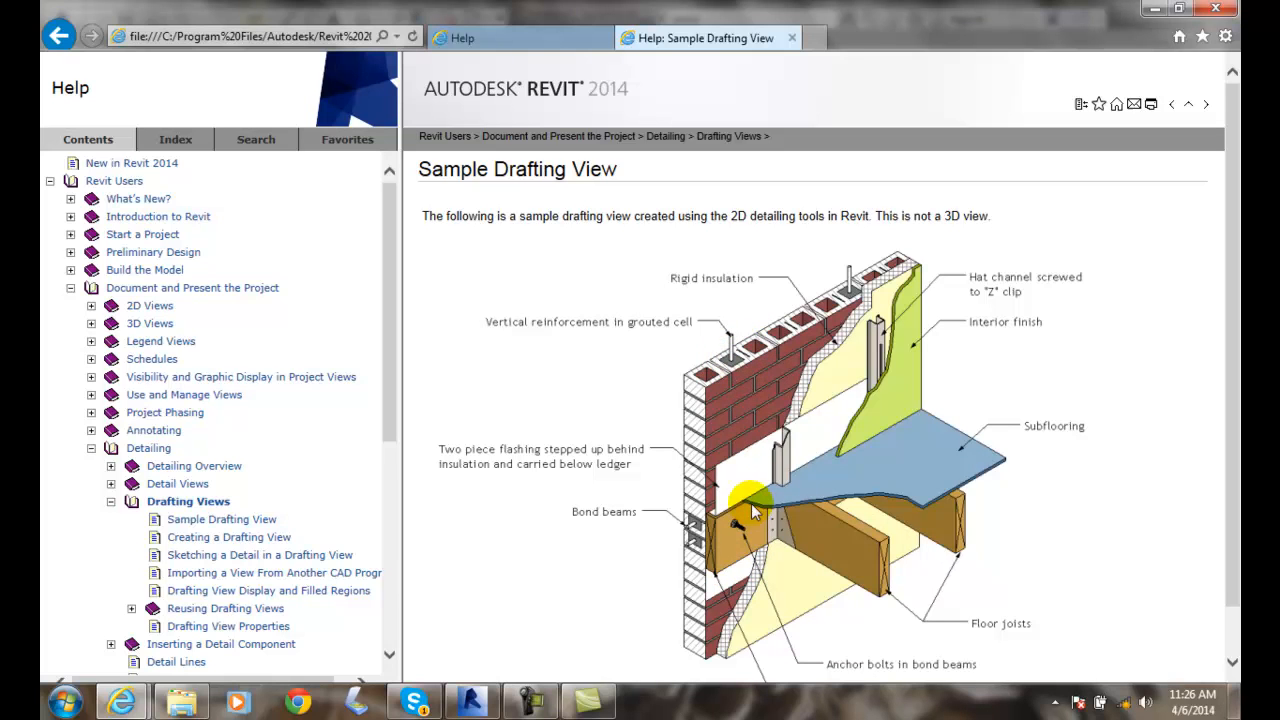
mouse_move(732, 376)
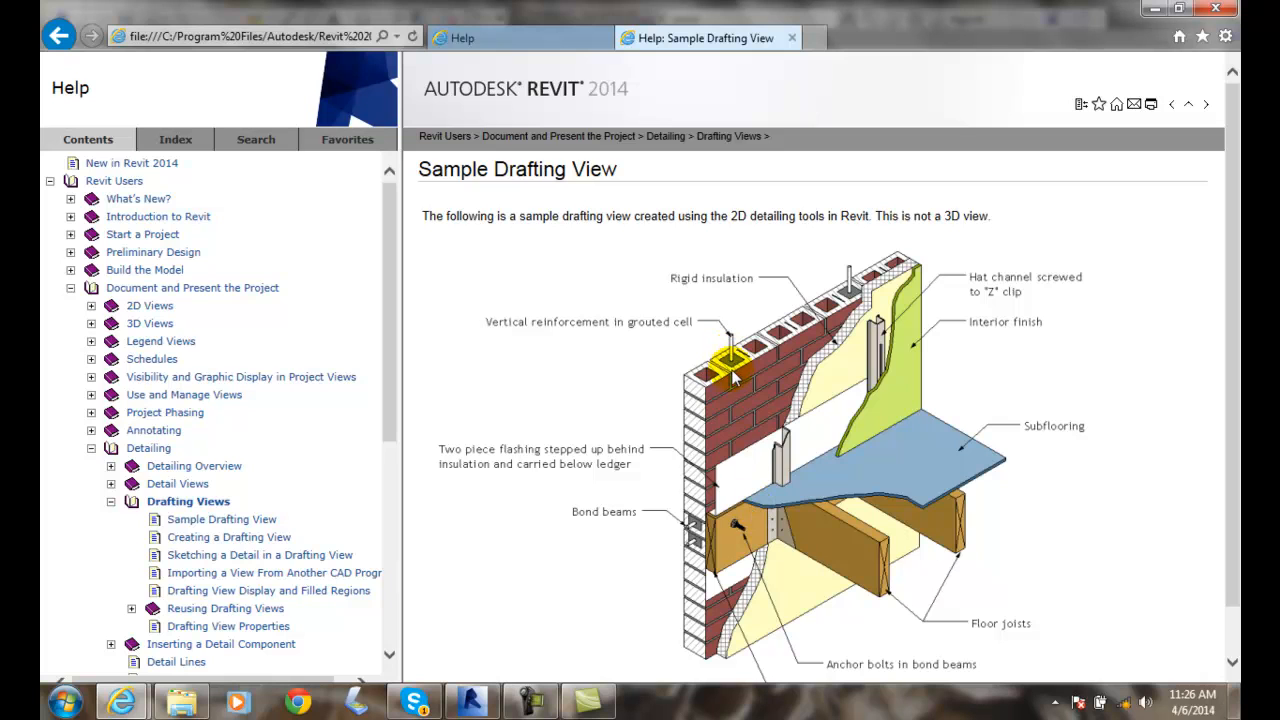
mouse_move(728, 556)
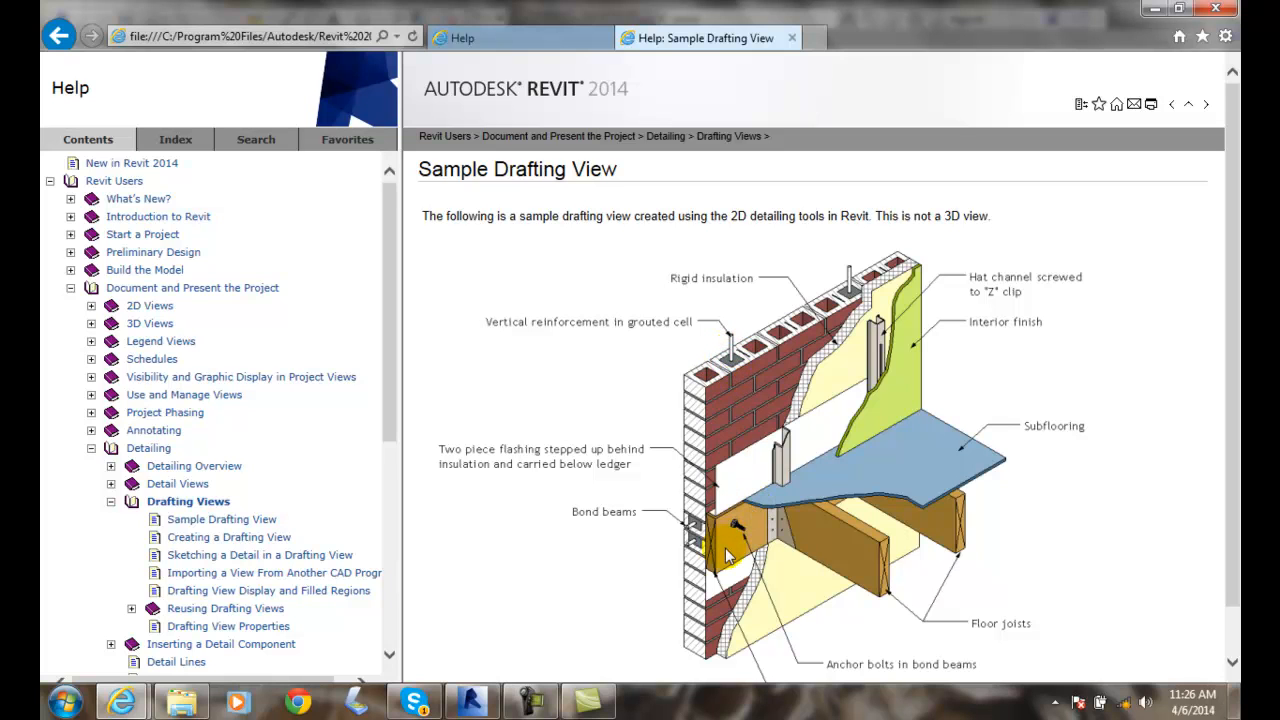
mouse_move(968, 308)
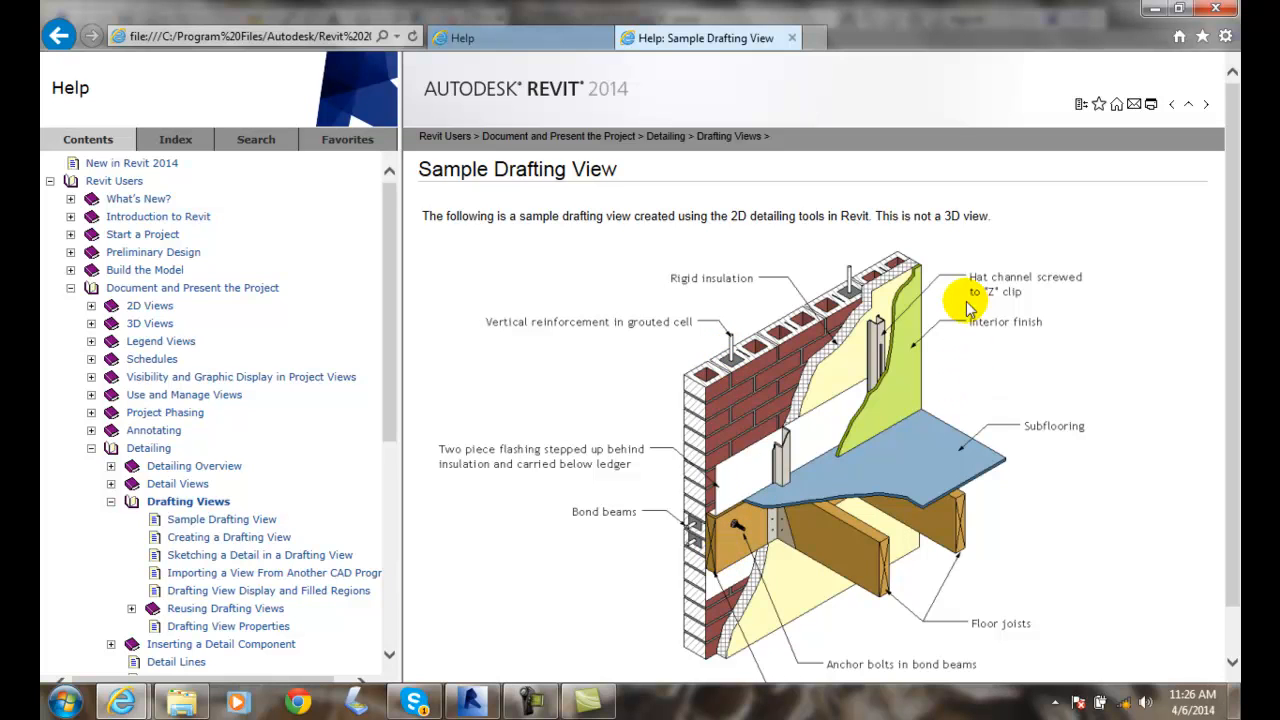
mouse_move(862, 456)
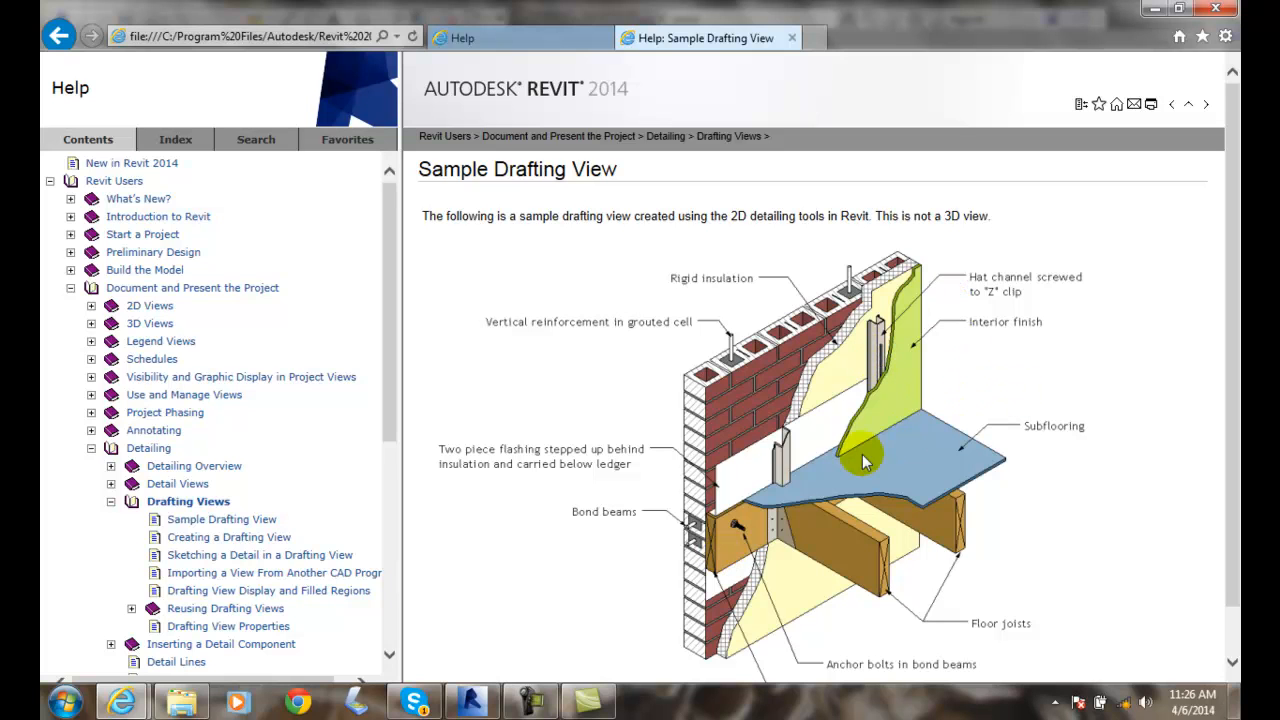
mouse_move(1004, 338)
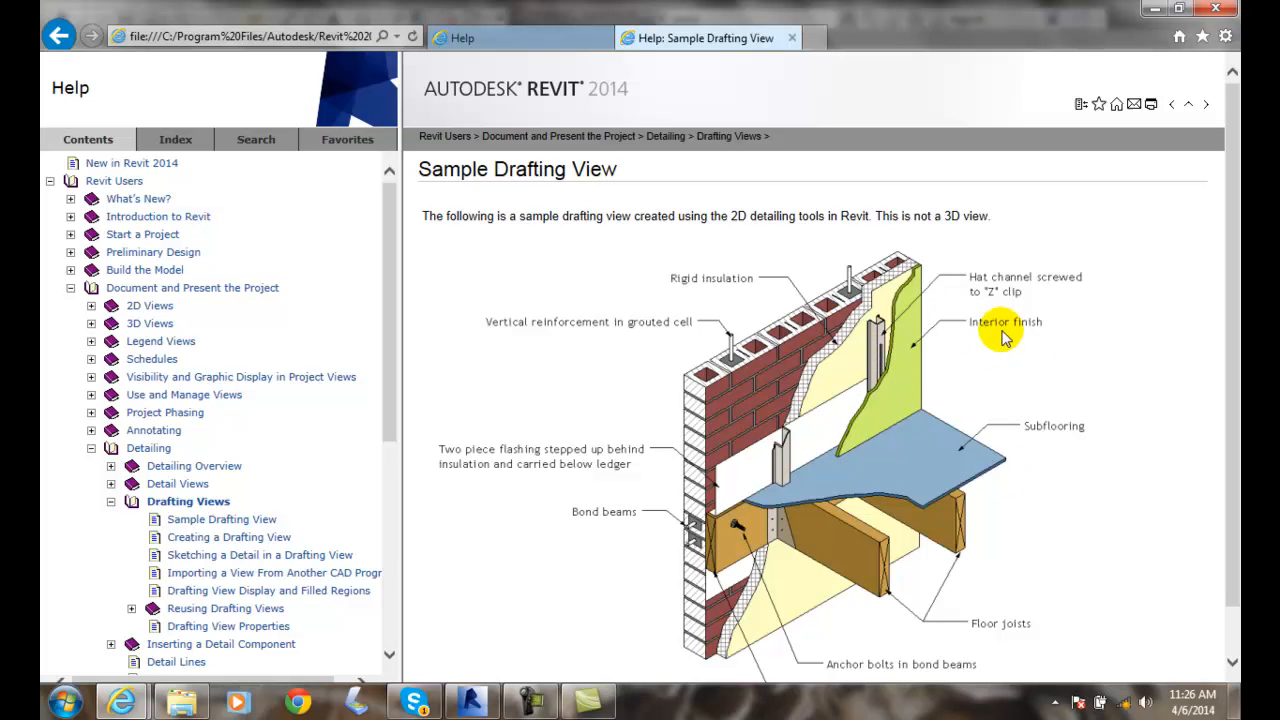
scroll("down", 3)
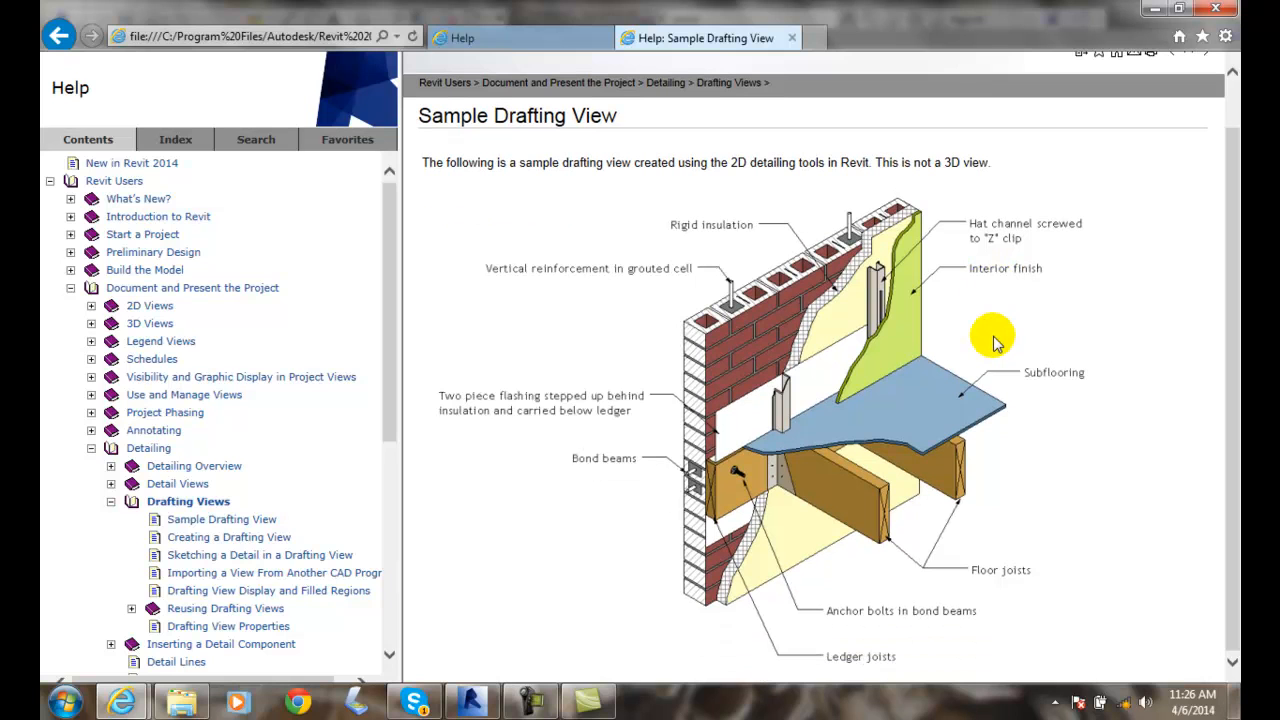